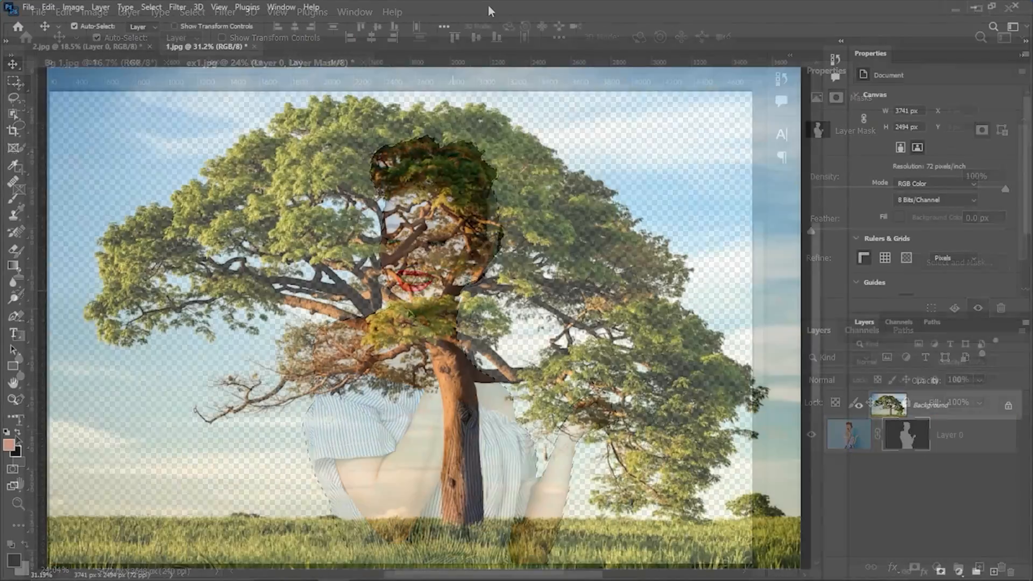
Show the gown photo's layer mask in black and white, isolating dress and veil.
left_click(894, 359)
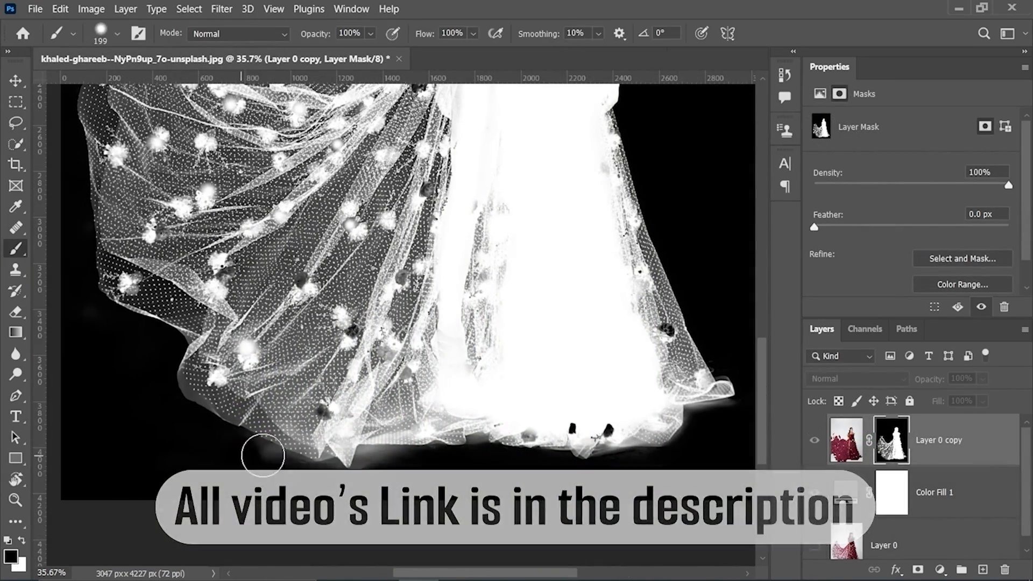
Bring the Bg 1.jpg blue textured background document to the front.
left_click(468, 58)
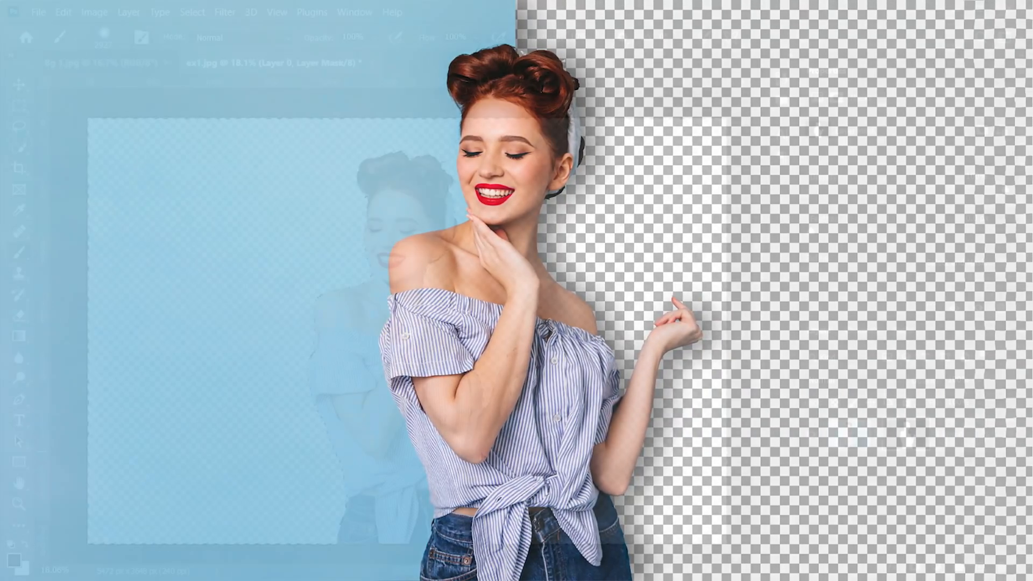
left_click(99, 62)
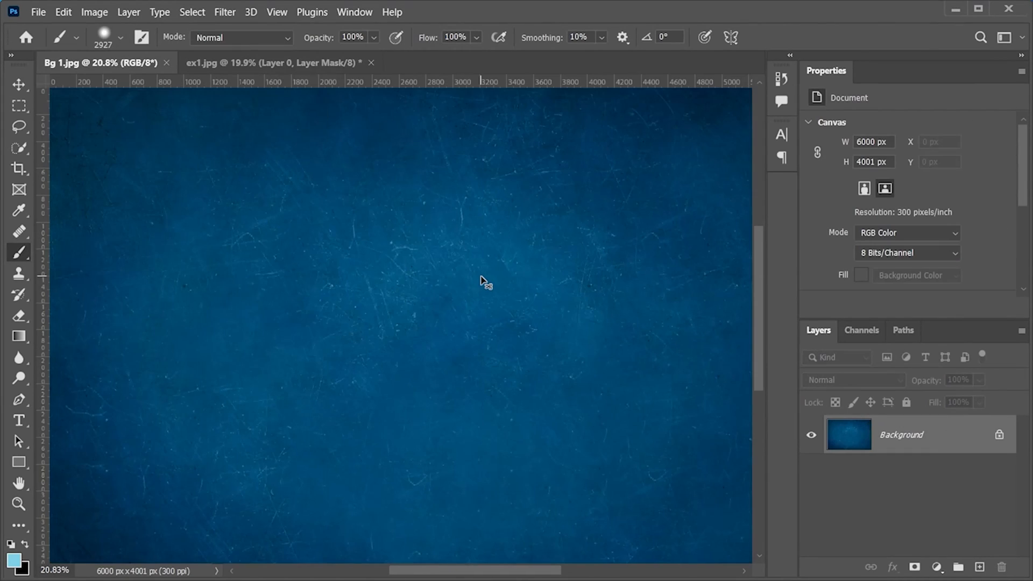